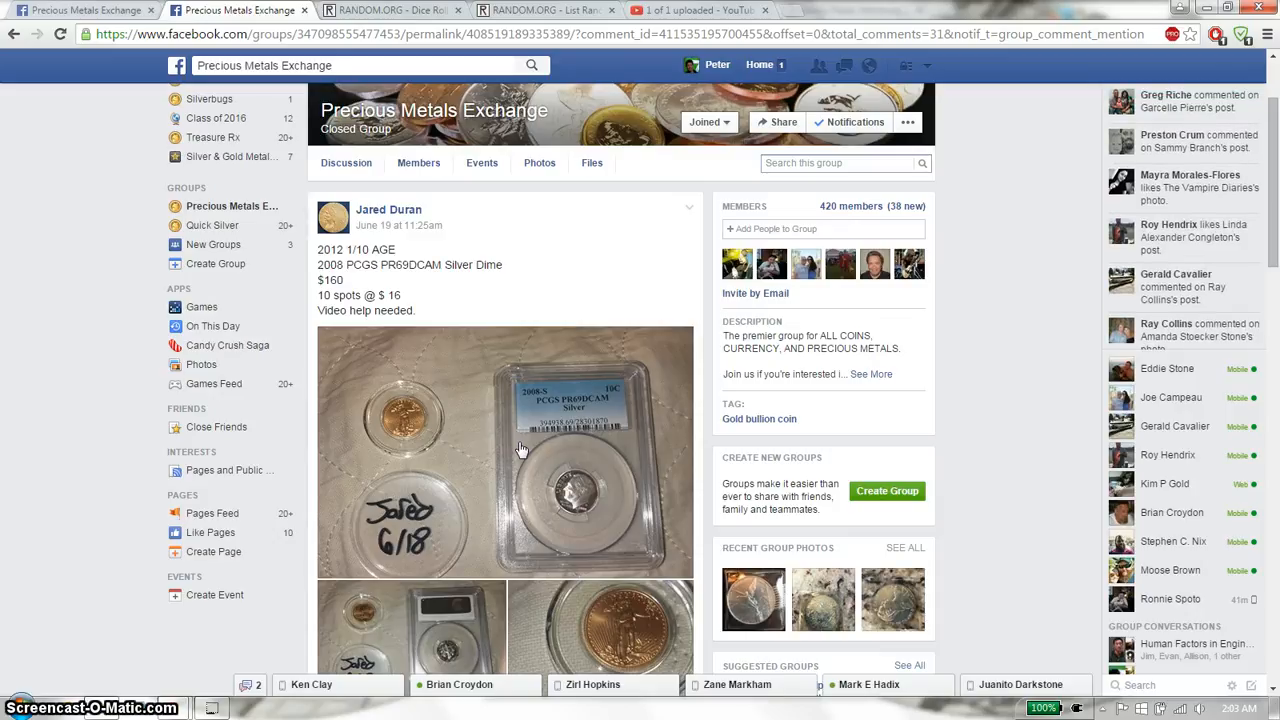
# Select the Facebook post's numbered ten-spot raffle list and bring it into the List Randomizer
pyautogui.scroll(-3)
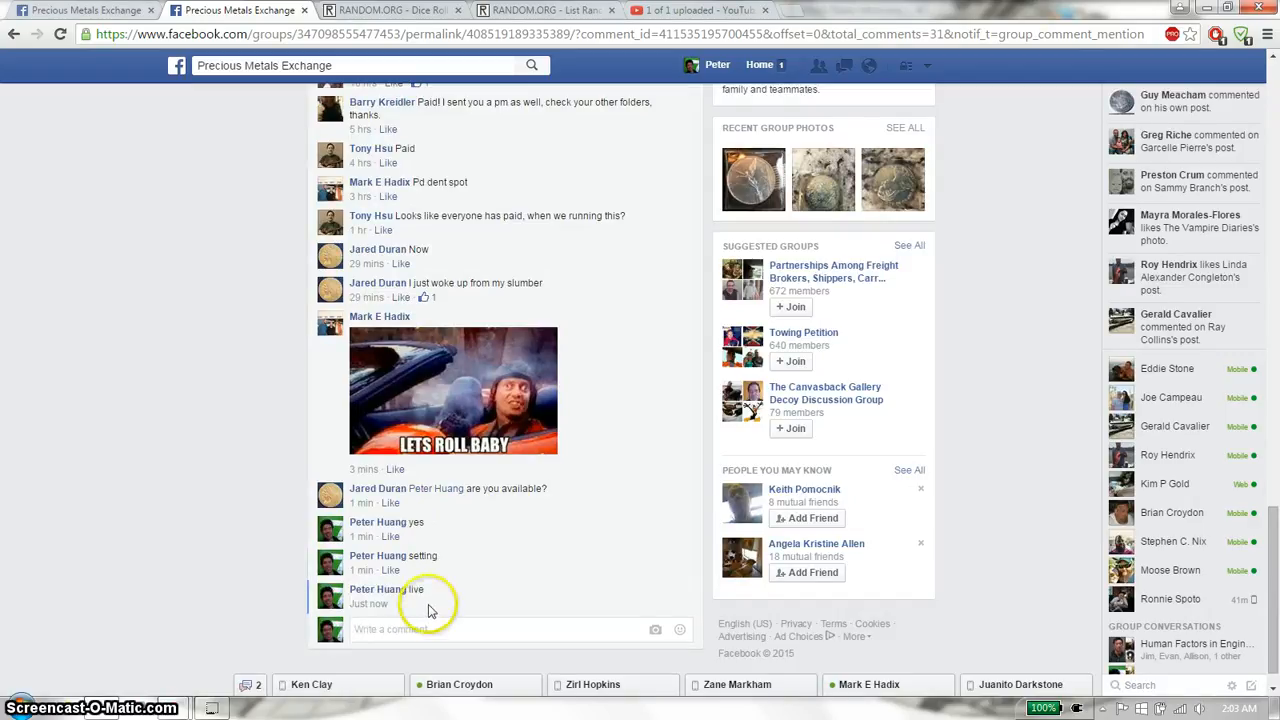
pyautogui.moveTo(369, 603)
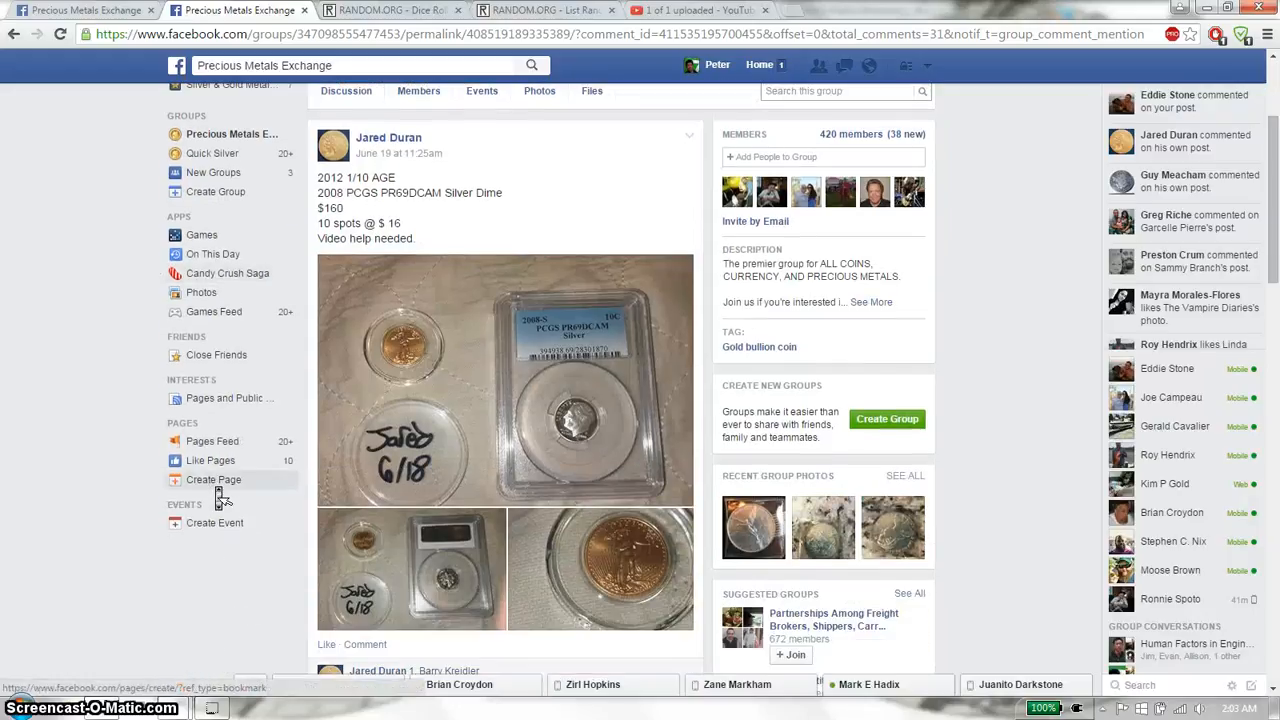
pyautogui.scroll(-3)
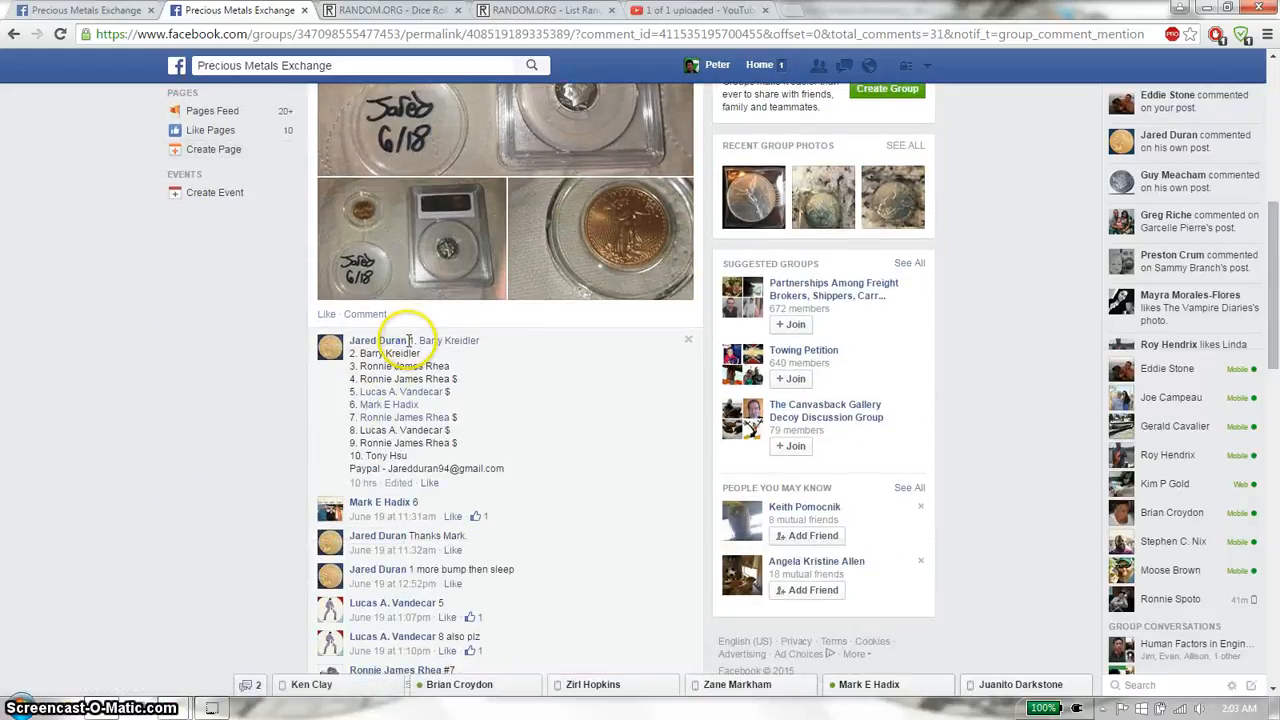
pyautogui.moveTo(400, 340); pyautogui.dragTo(490, 450)
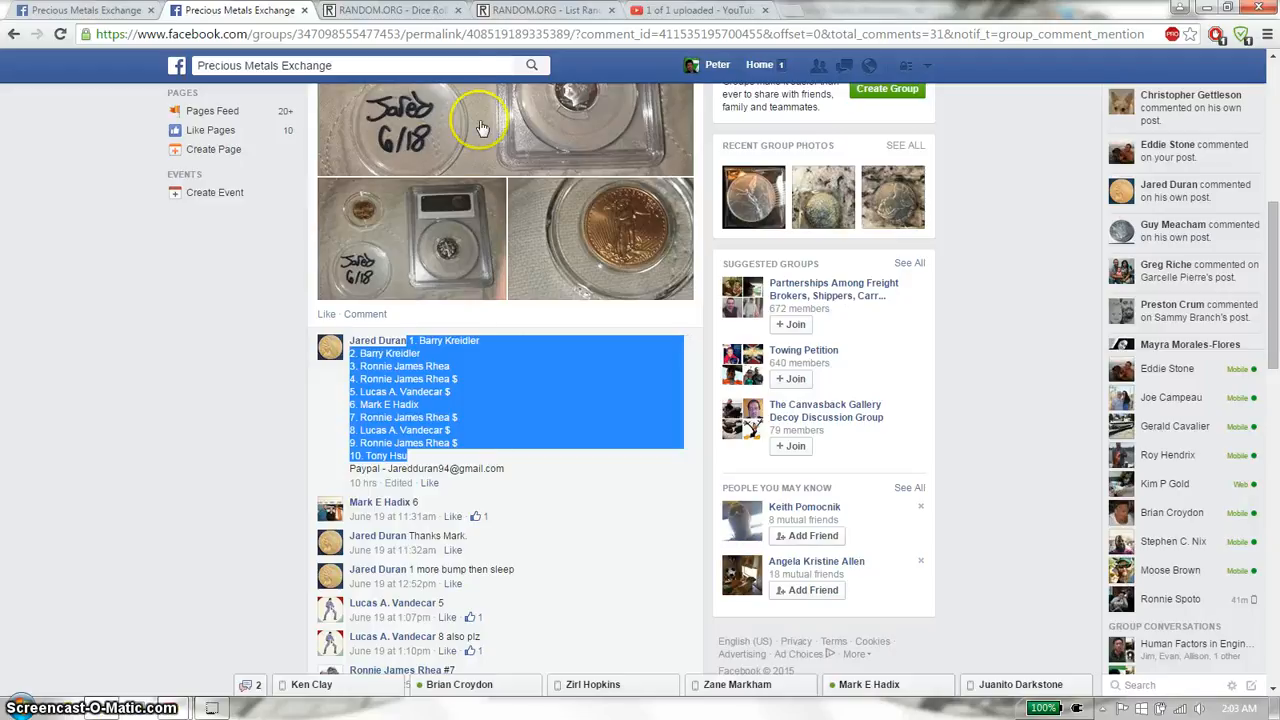
pyautogui.click(540, 10)
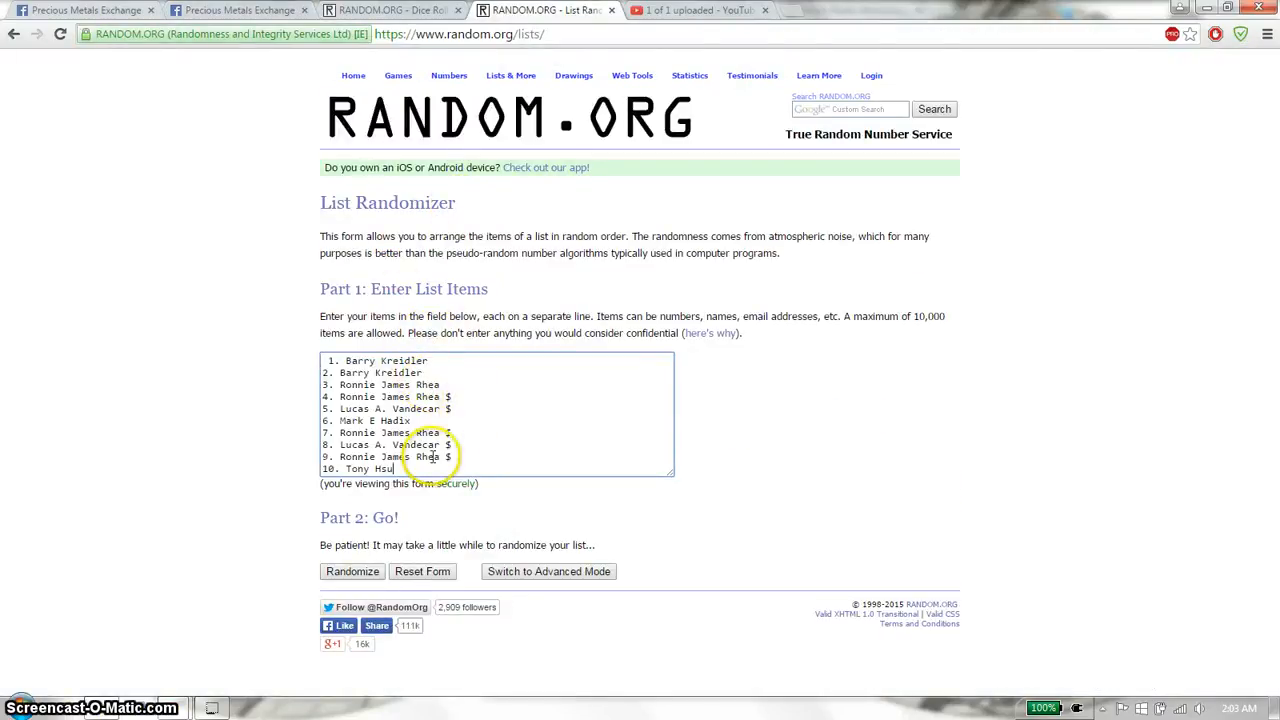
# Roll two dice on the Dice Roller (five and three), then return to the List Randomizer
pyautogui.click(390, 10)
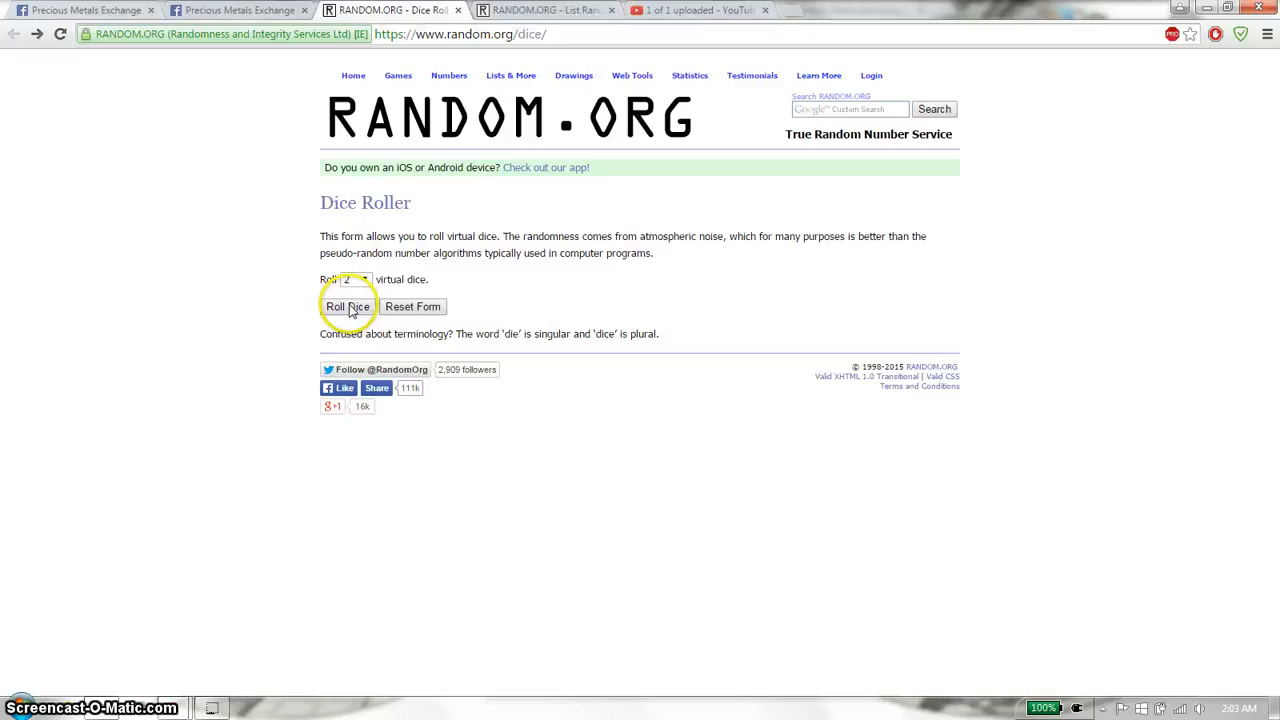
pyautogui.click(348, 306)
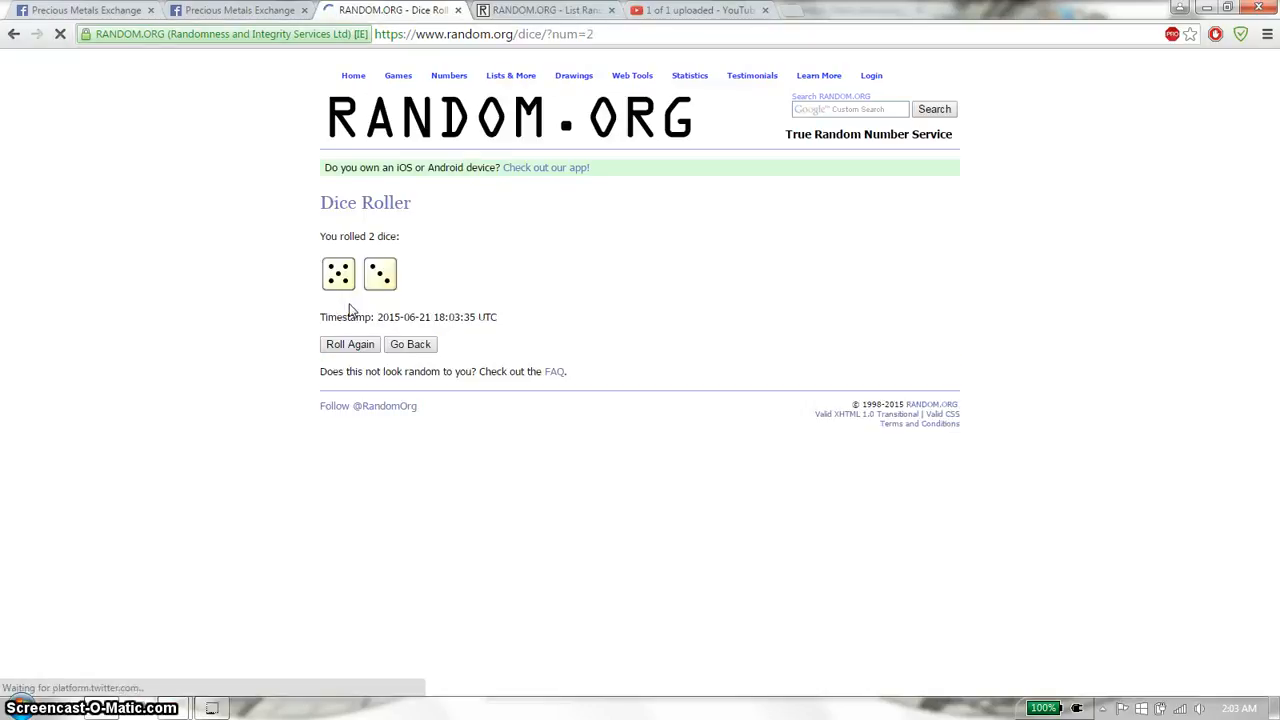
pyautogui.click(545, 10)
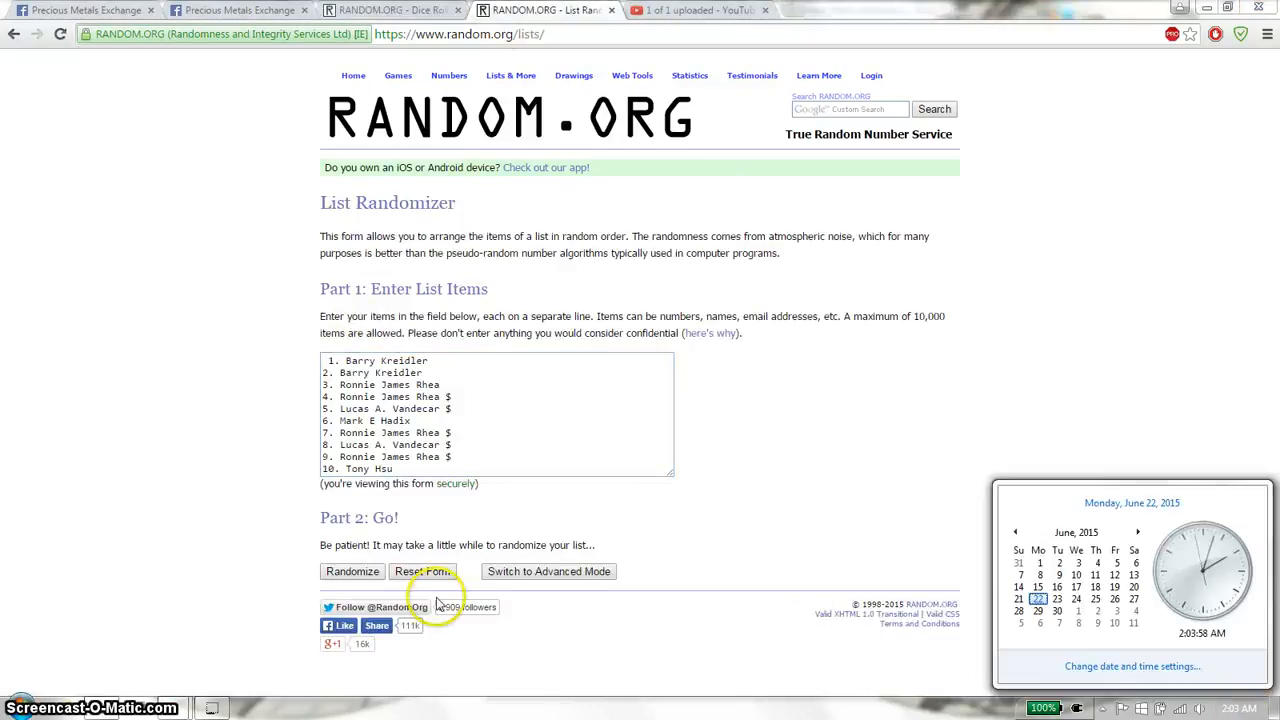
# Randomize the ten-name raffle list, then reshuffle until it reads 7 randomizations
pyautogui.click(352, 571)
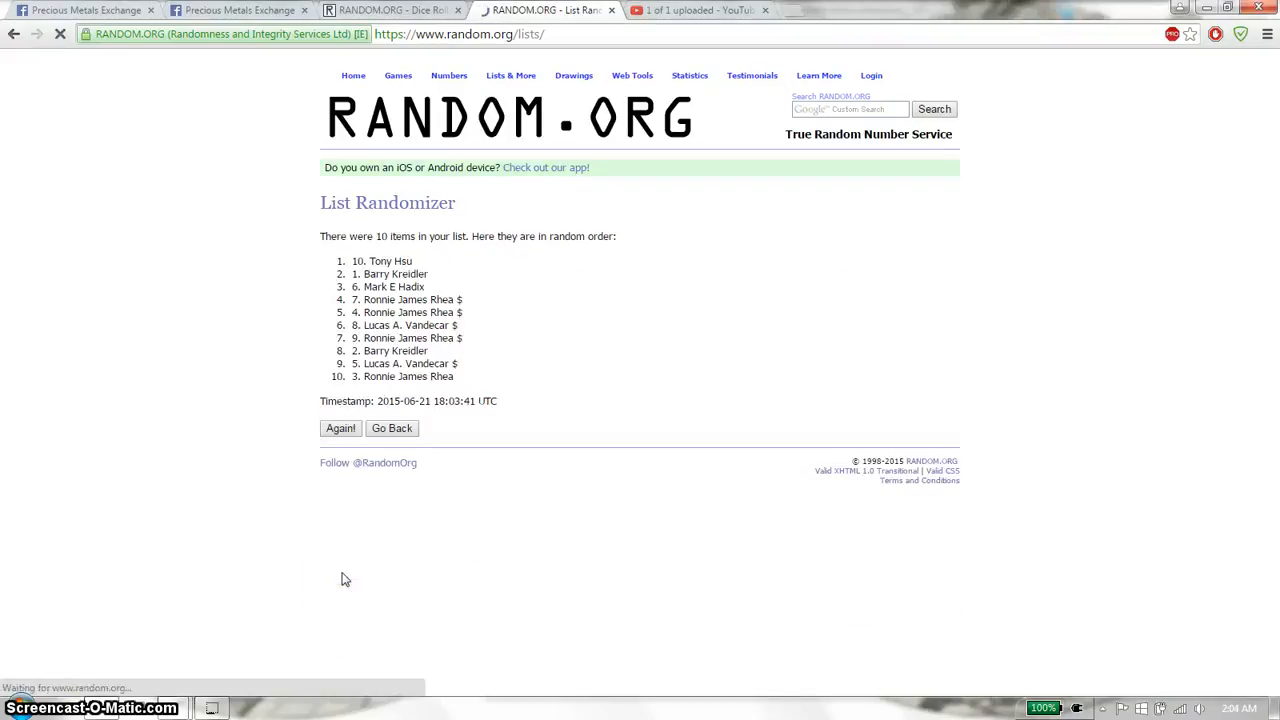
pyautogui.click(340, 428)
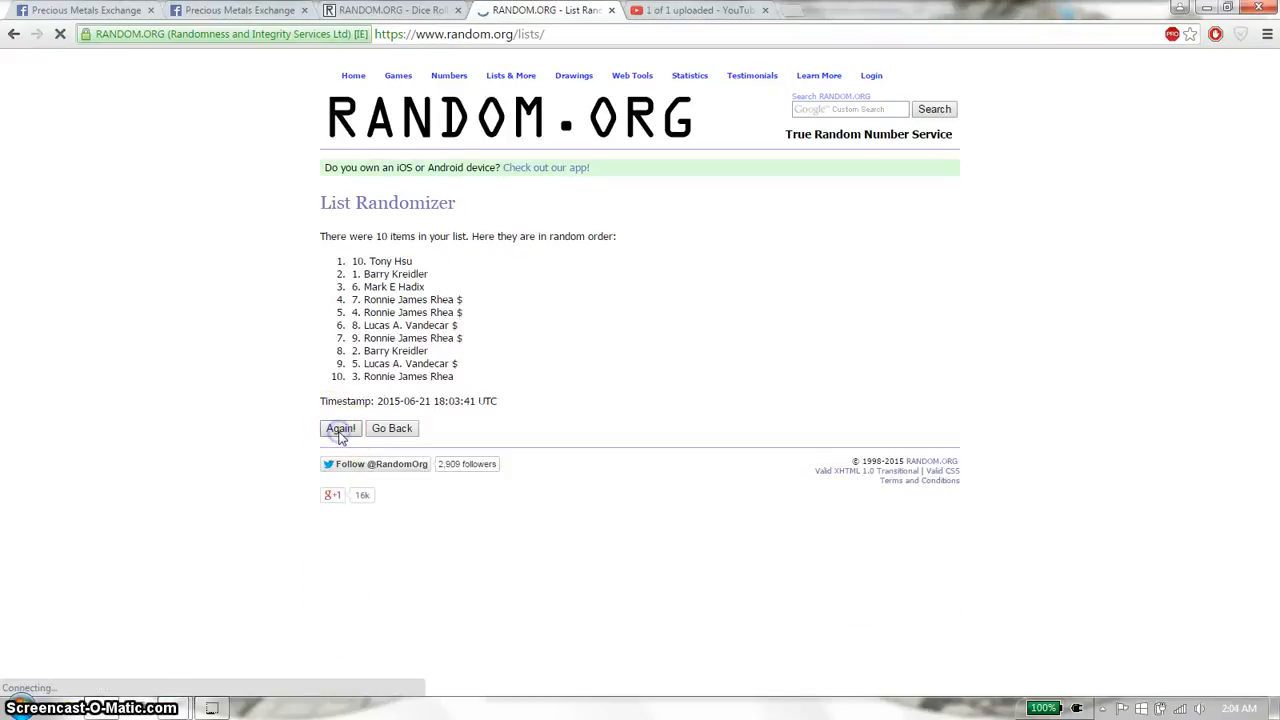
pyautogui.click(340, 428)
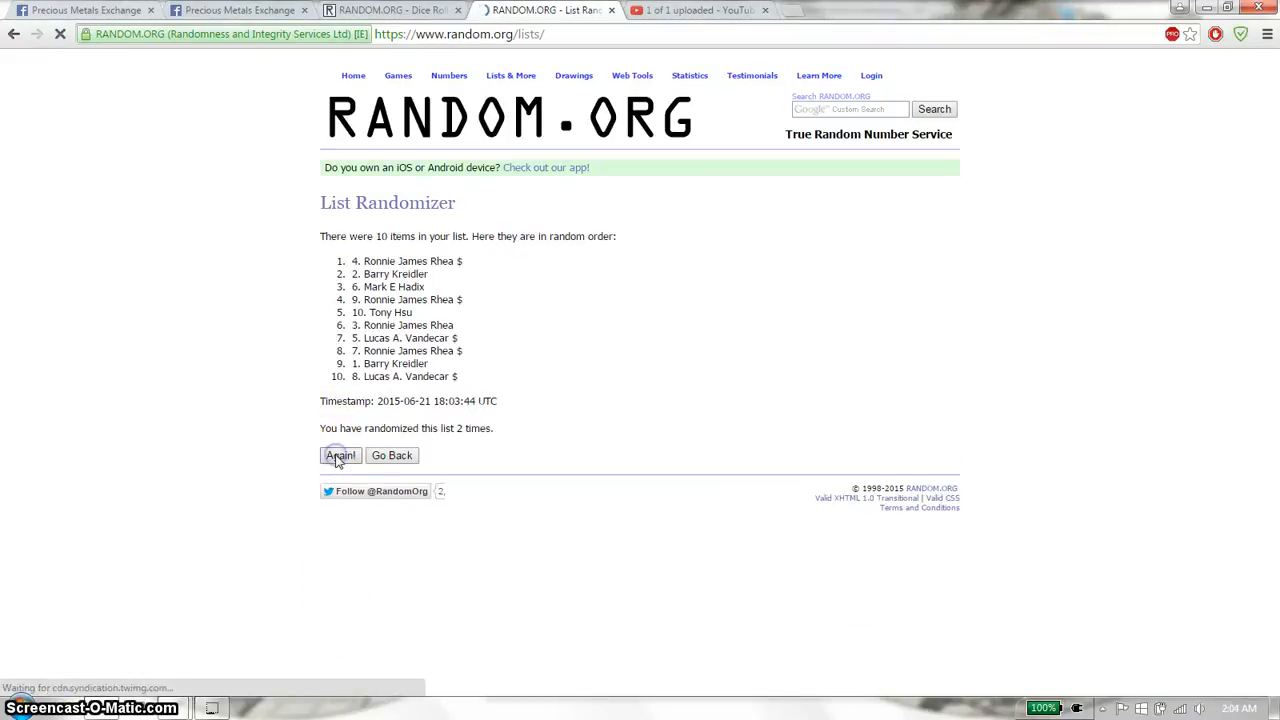
pyautogui.click(340, 455)
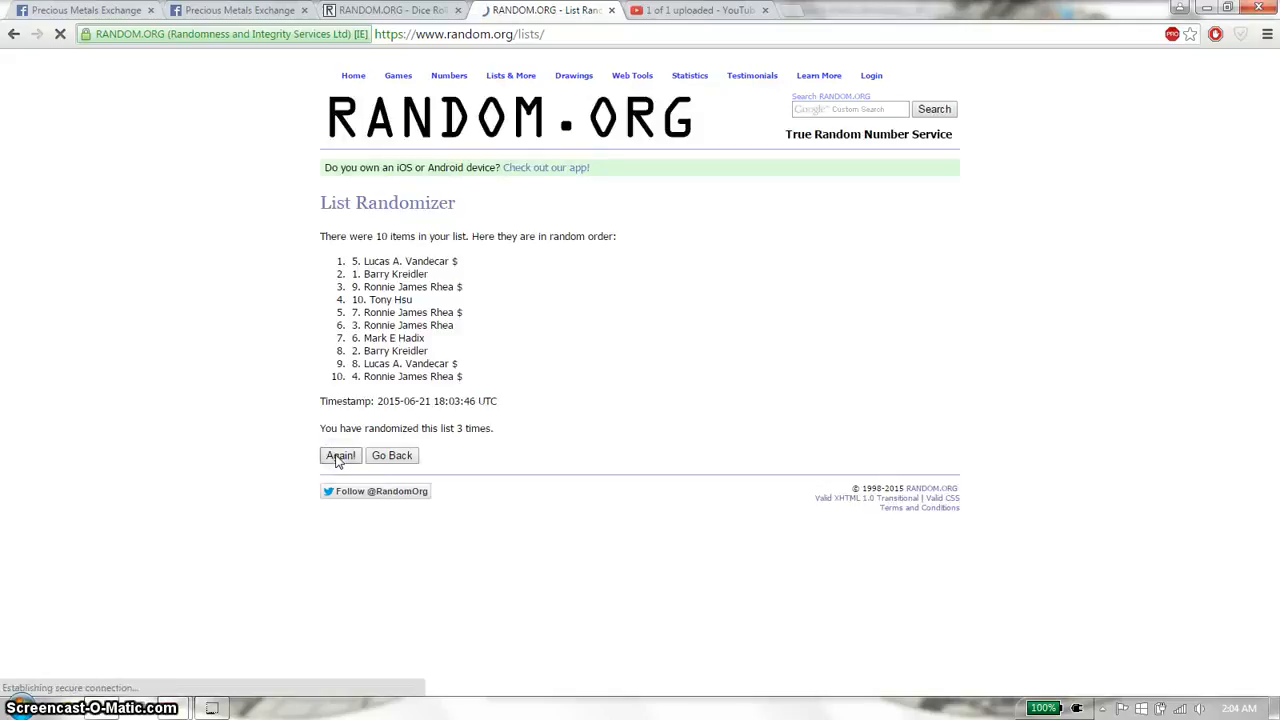
pyautogui.click(340, 455)
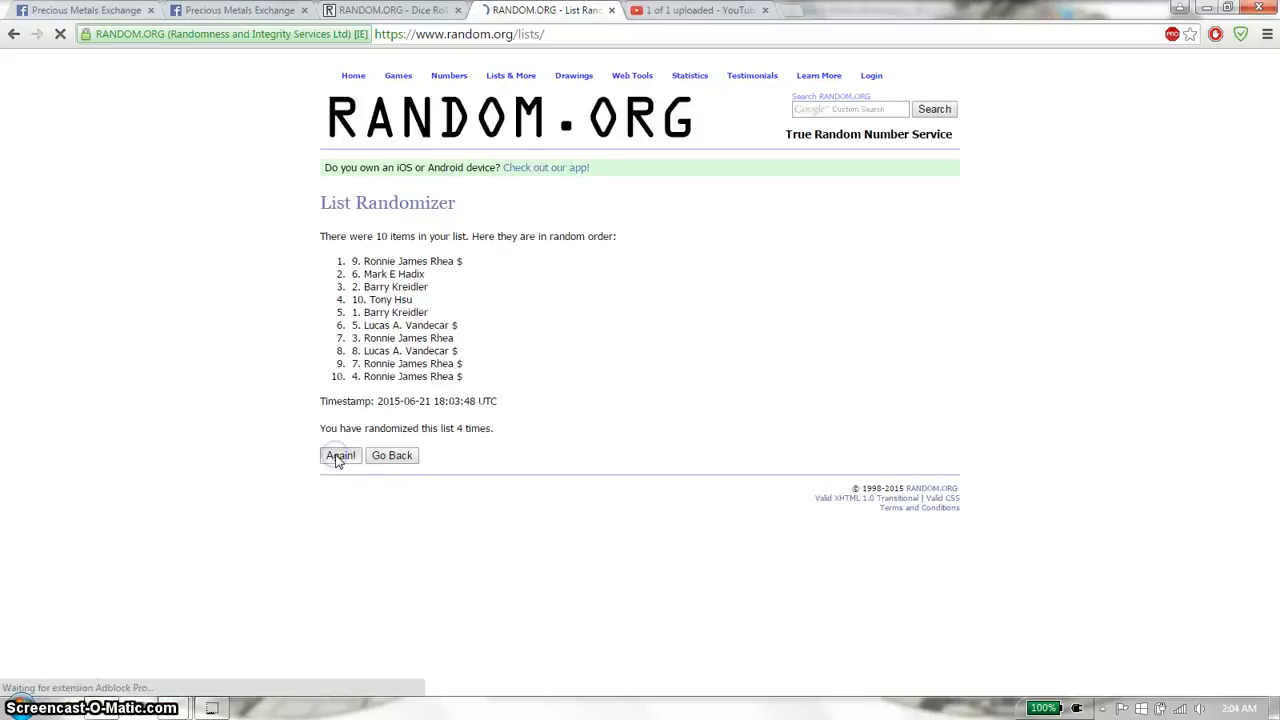
pyautogui.click(340, 455)
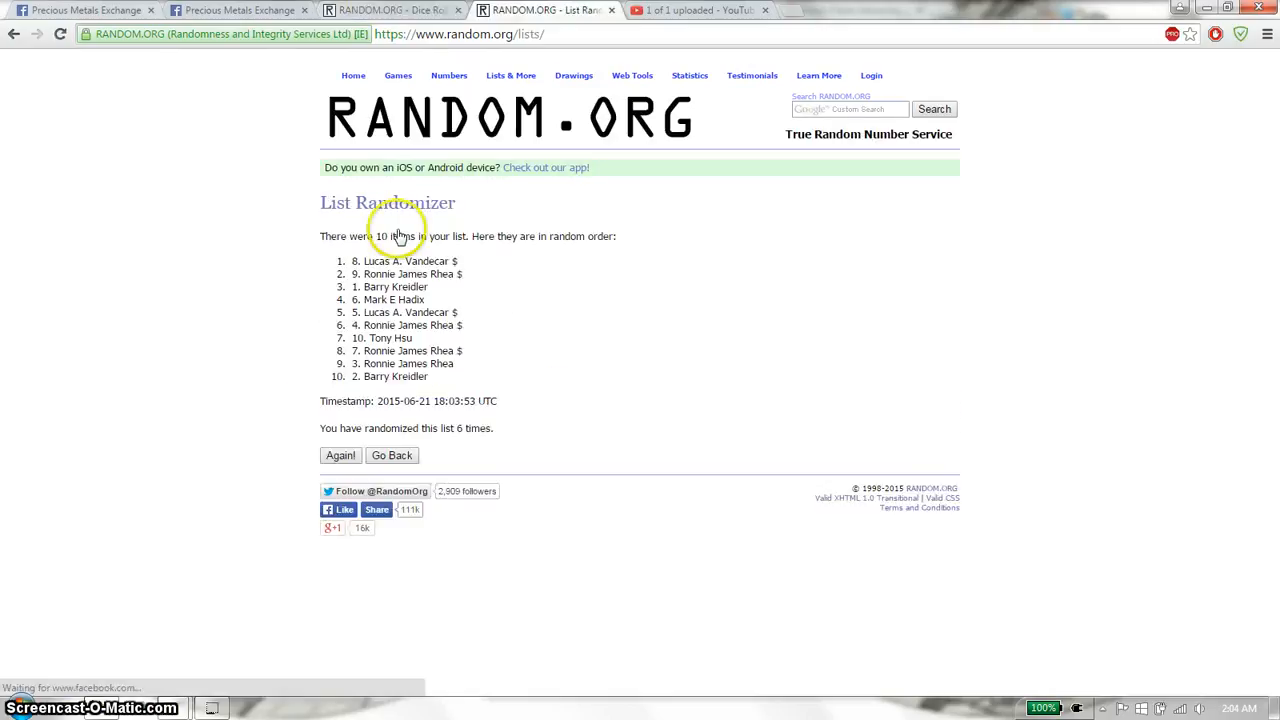
pyautogui.click(340, 455)
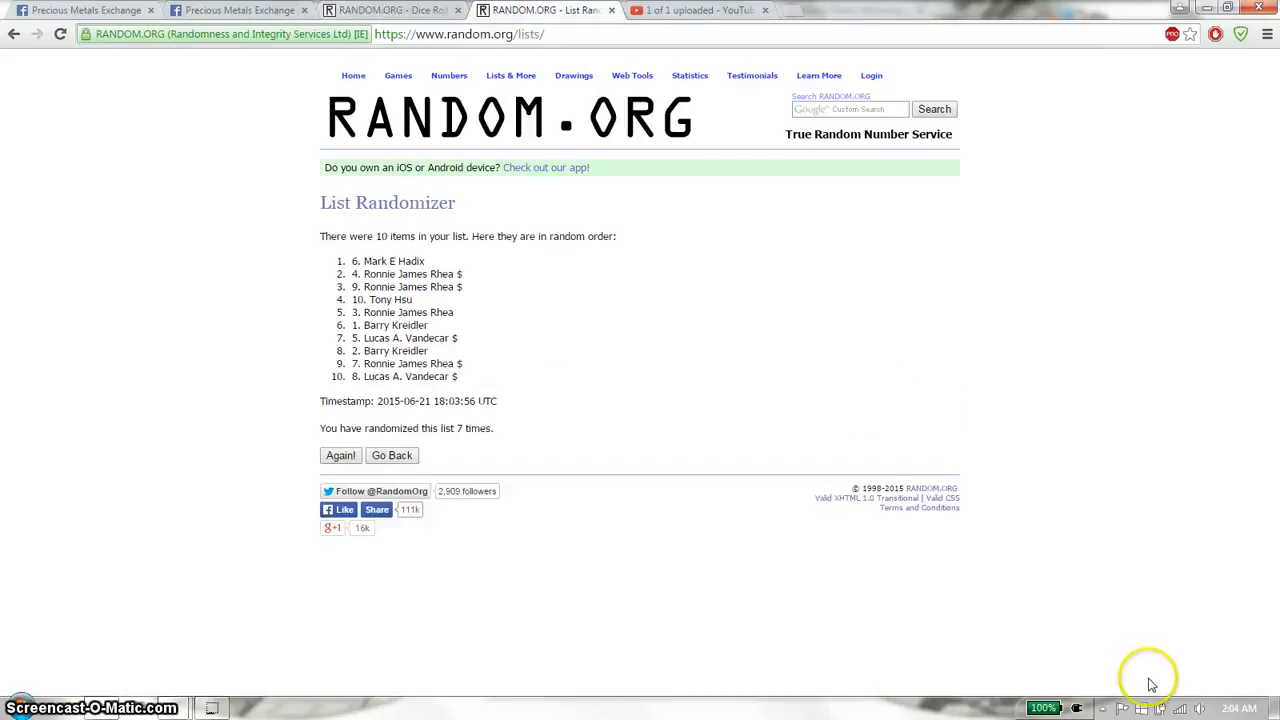
# Check the current time, shuffle the list an eighth time, and move to the next tab
pyautogui.click(1239, 707)
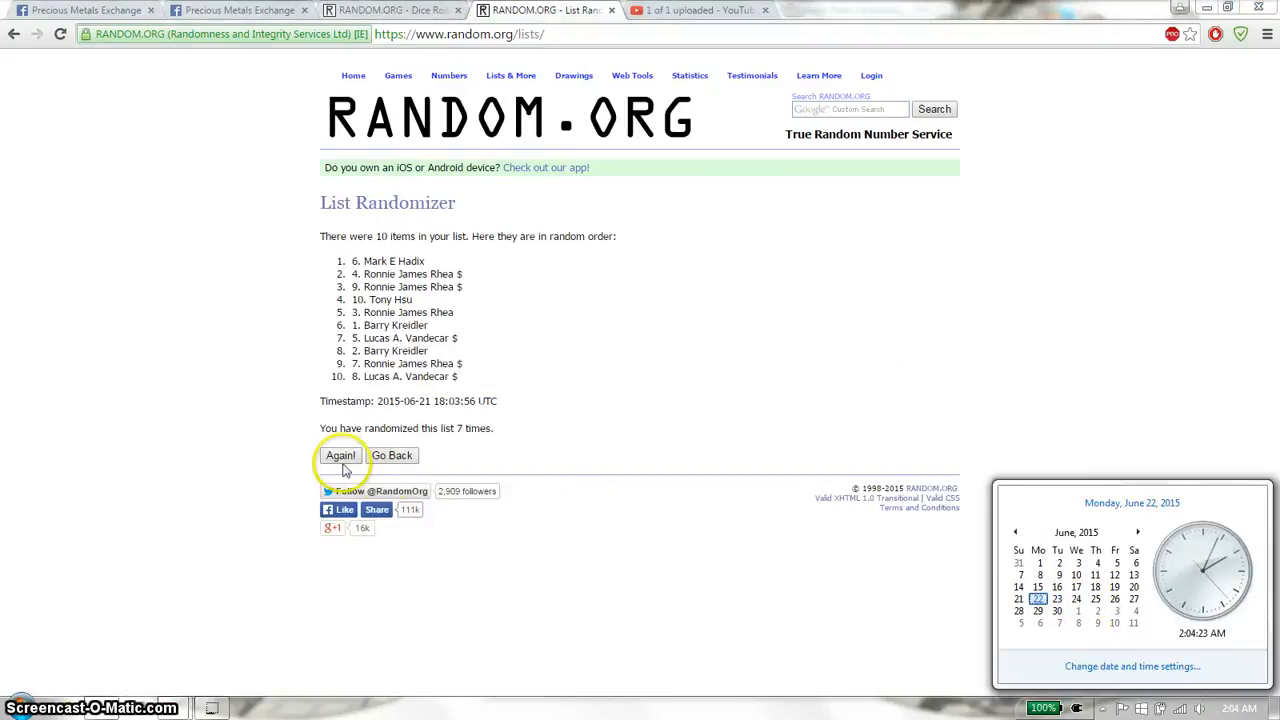
pyautogui.click(340, 455)
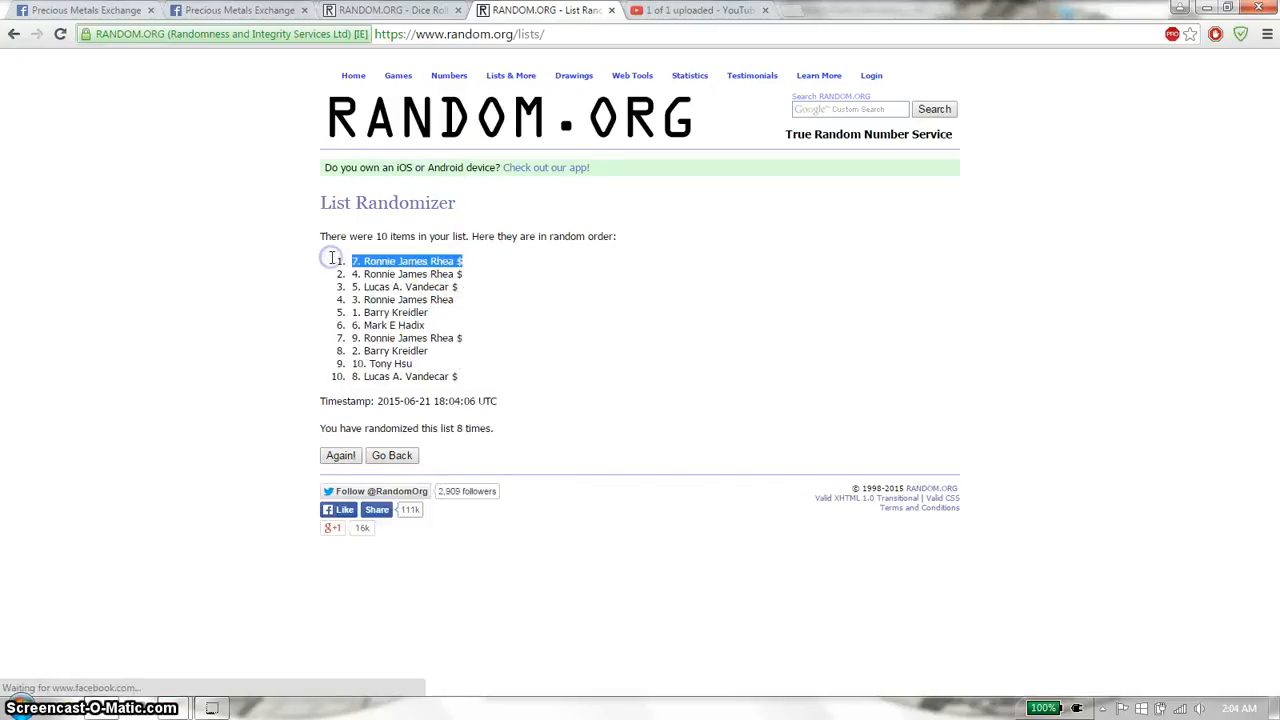
pyautogui.moveTo(491, 423)
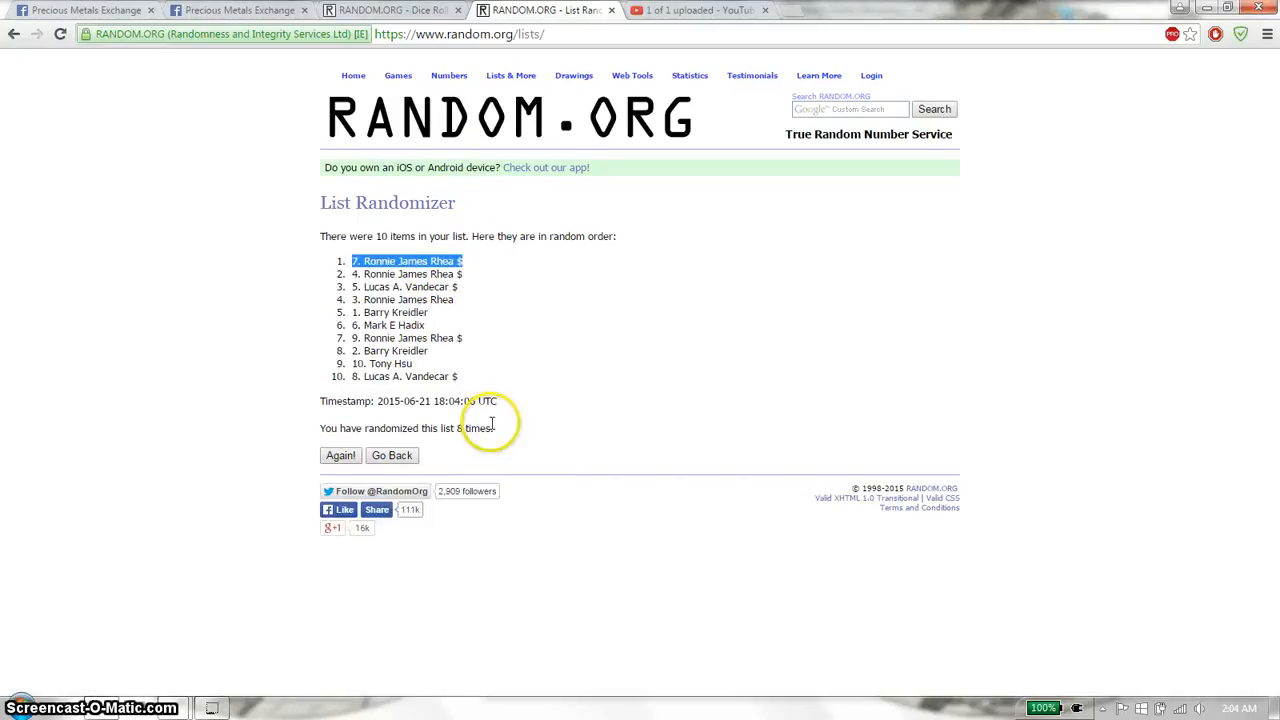
pyautogui.click(390, 10)
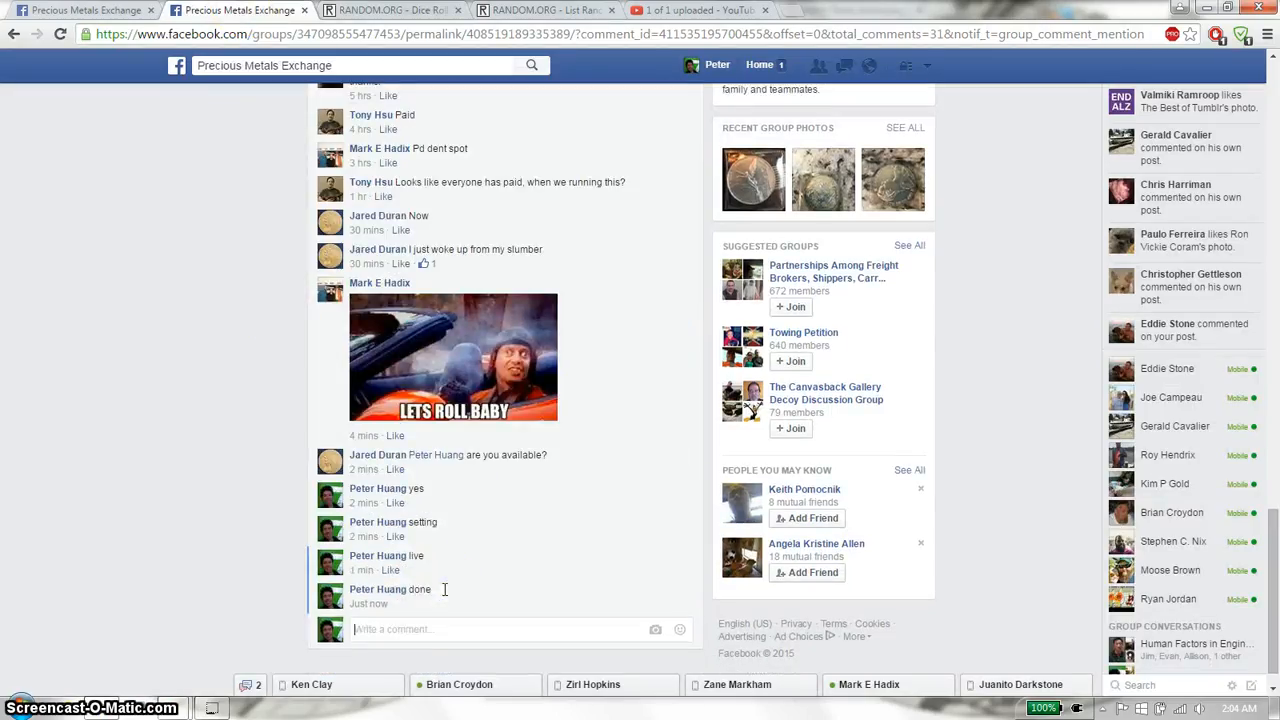
pyautogui.moveTo(369, 603)
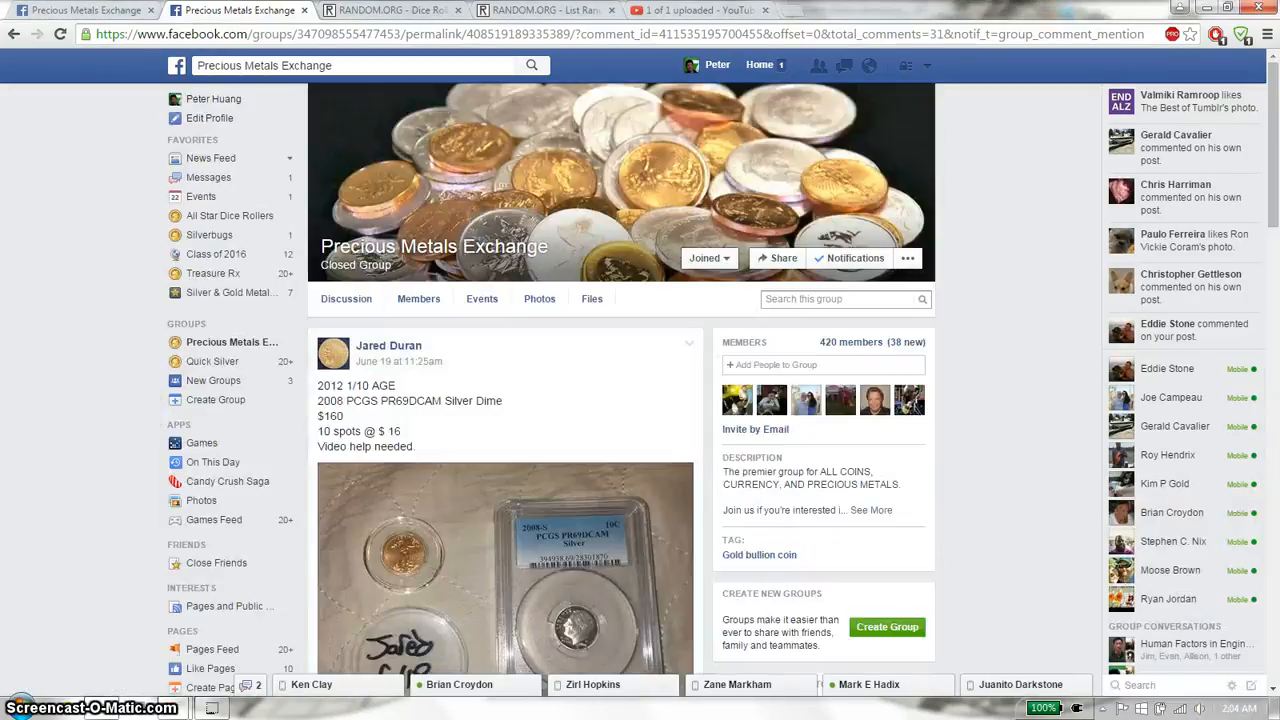
# Return to the RANDOM.ORG eighth-shuffle result showing spot 7 on top
pyautogui.click(540, 10)
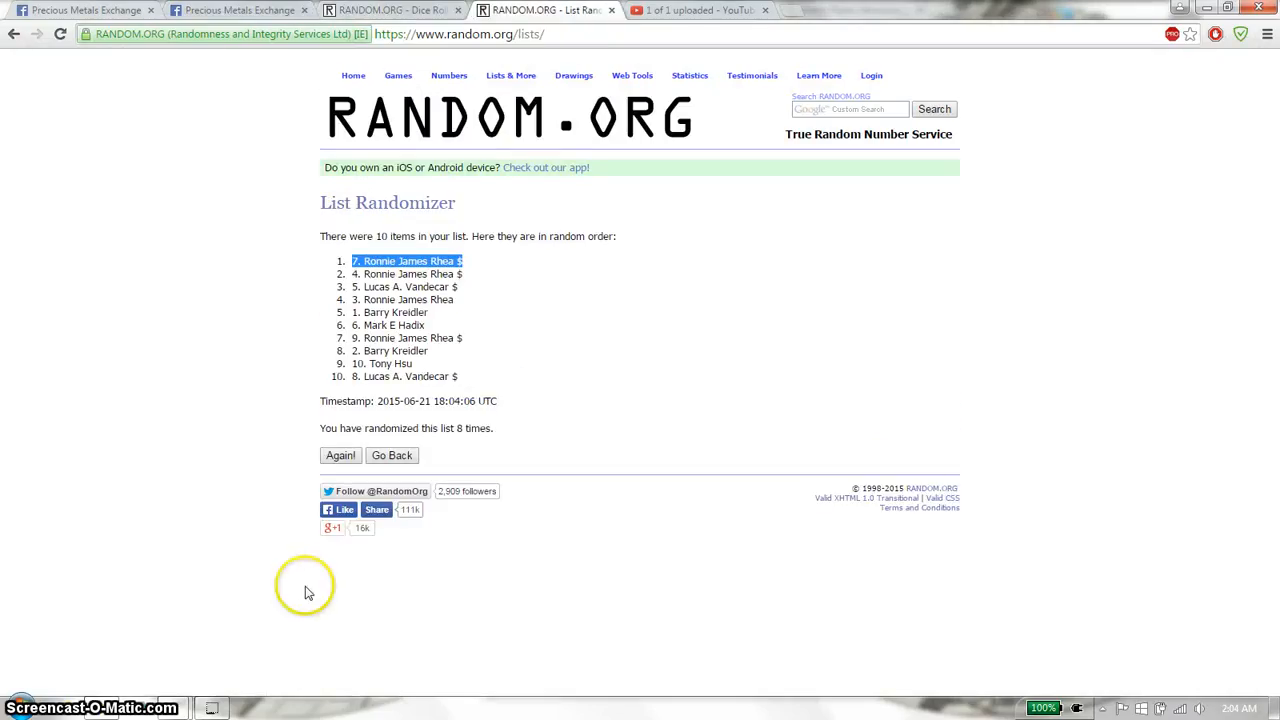